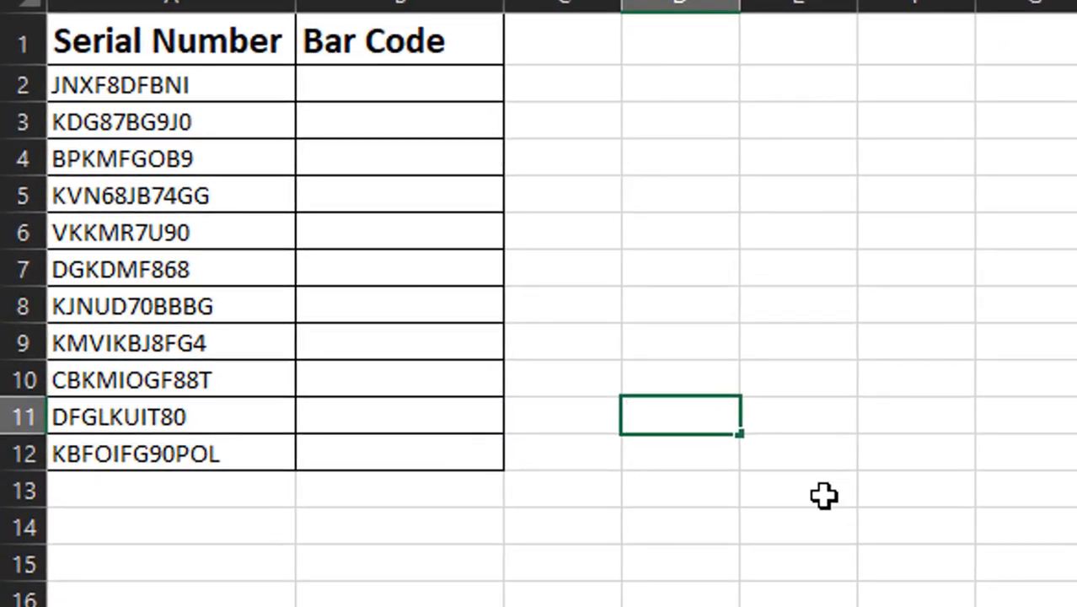
Enter the formula ="*"&A2&"*" in B2 to show *JNXF8DFBNI*
click(399, 194)
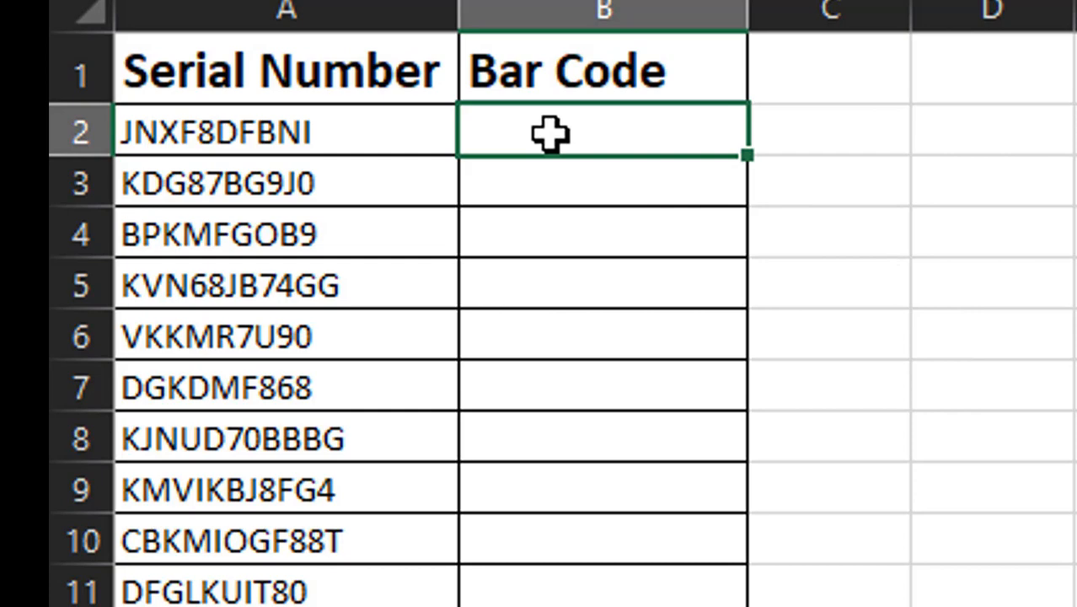
mouse_move(712, 131)
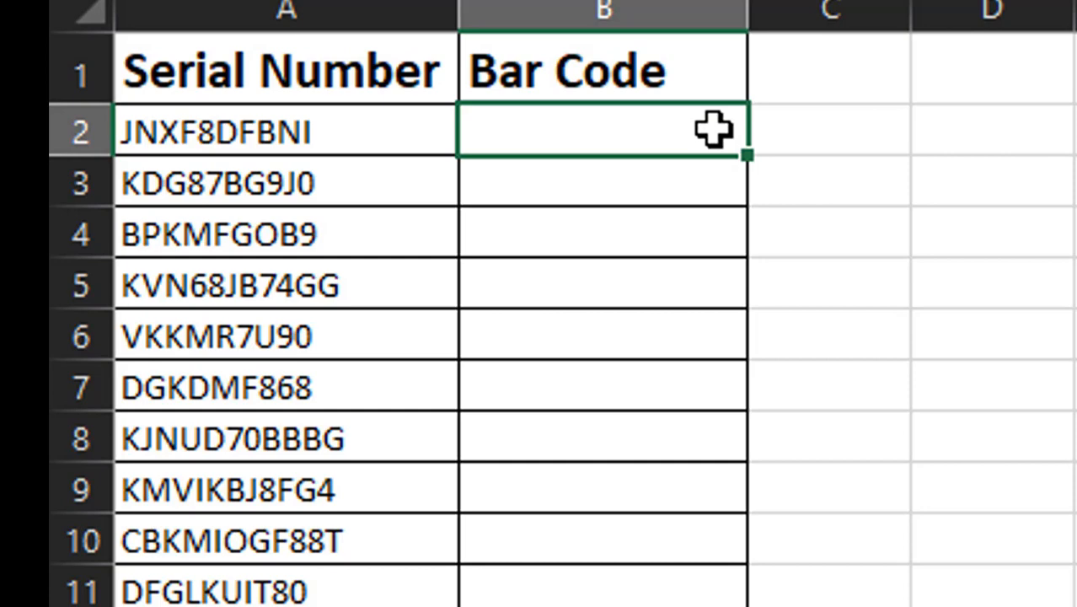
text(=)
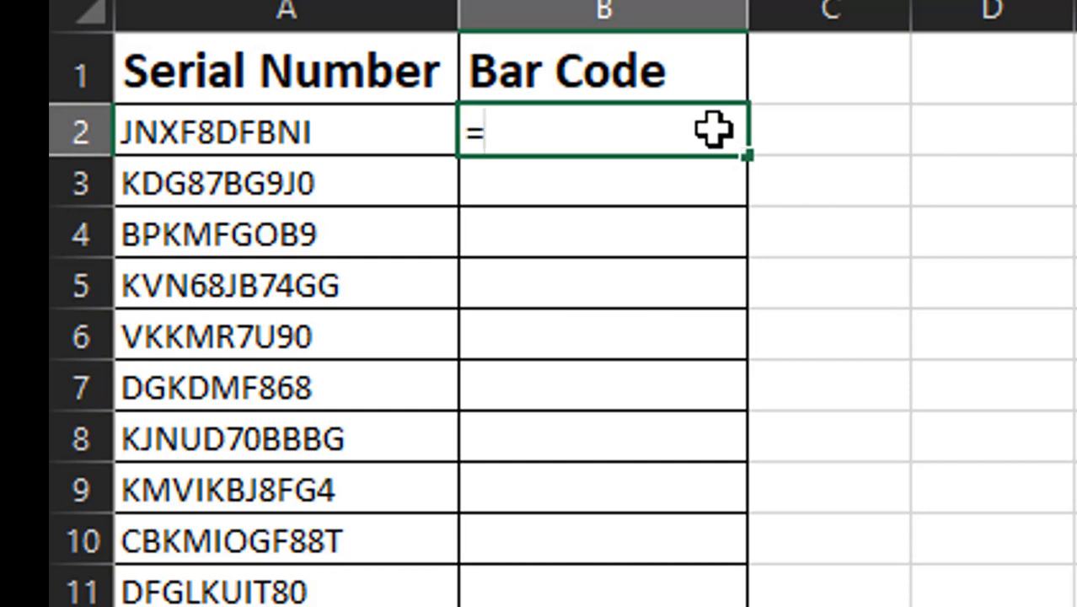
text(")
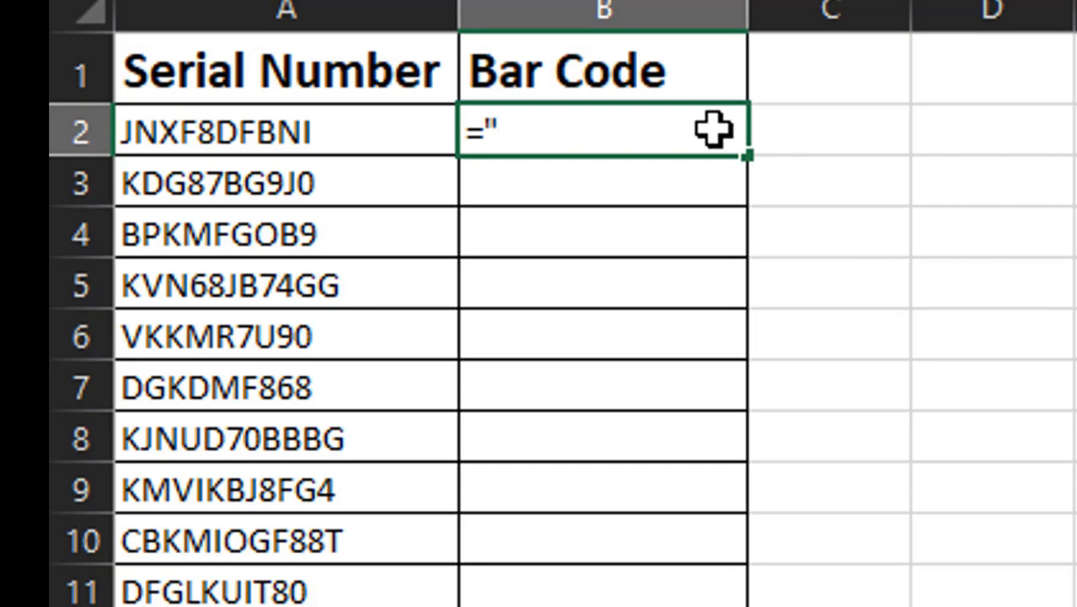
text(*")
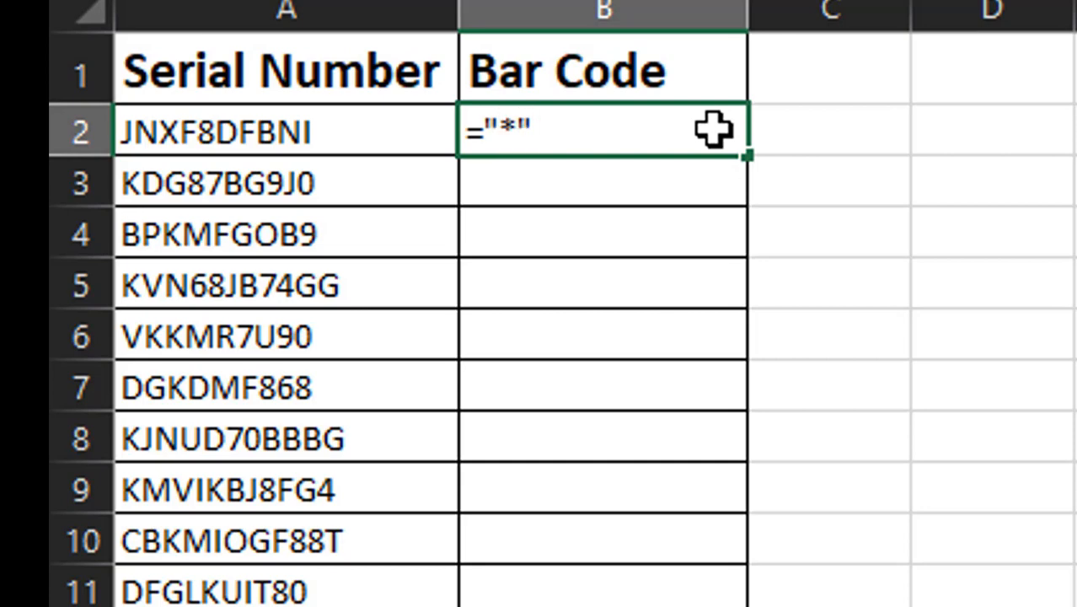
text(&A2)
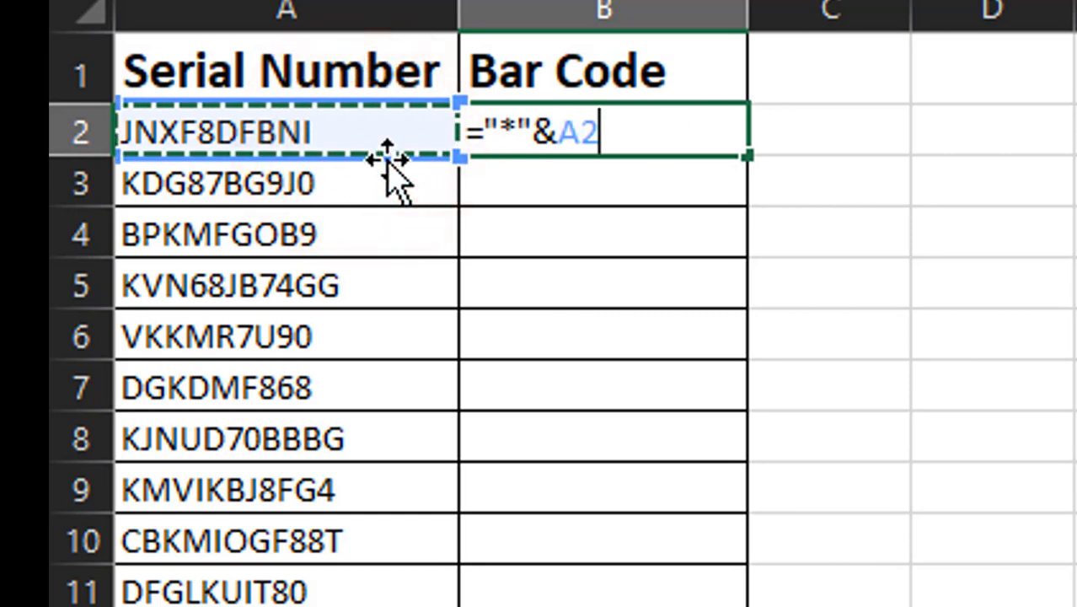
text(&")
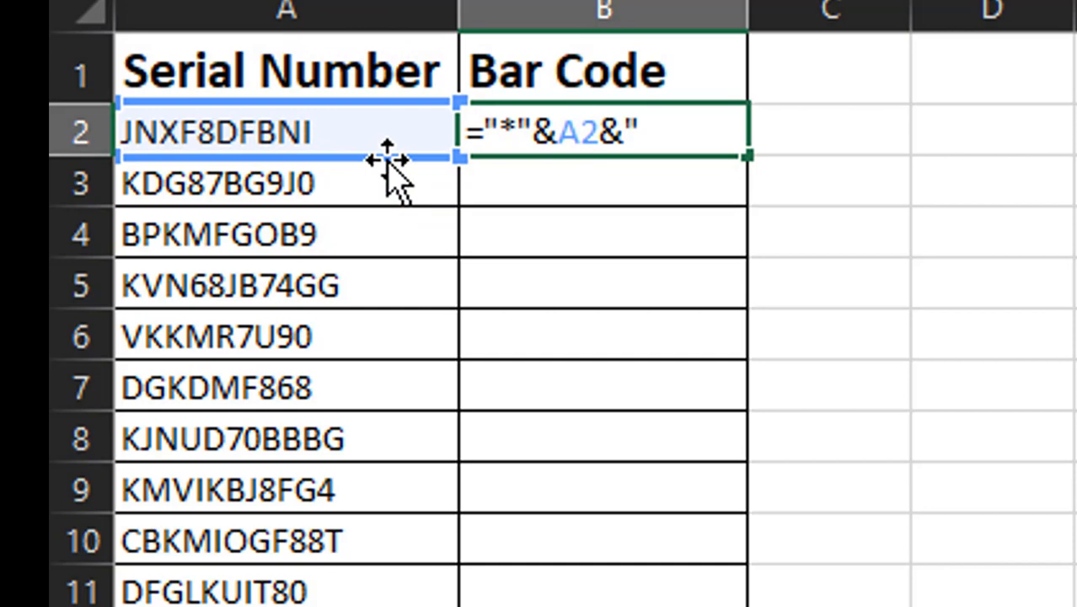
text(*")
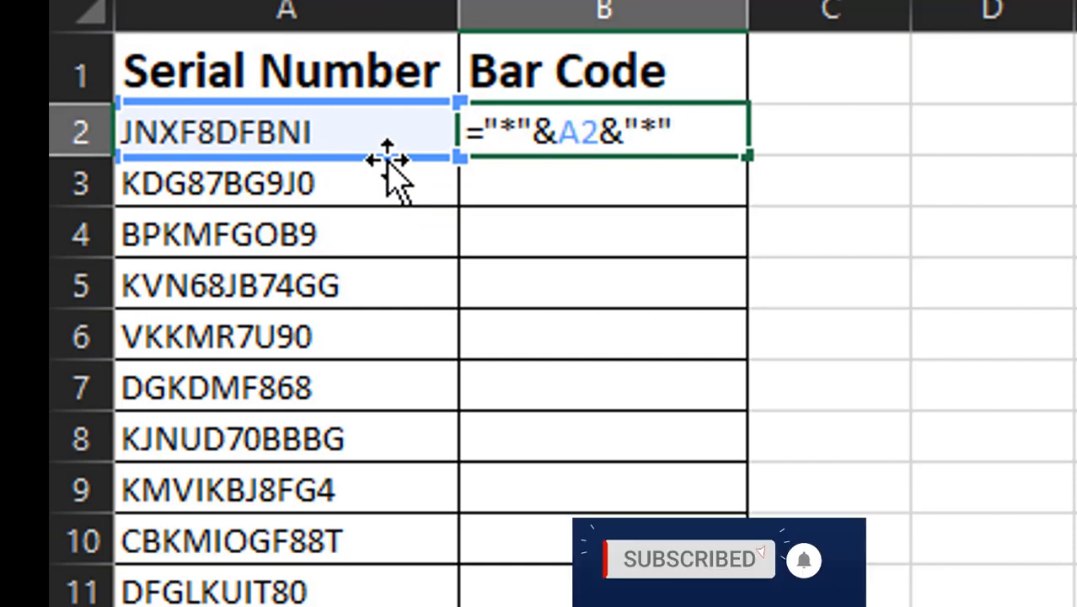
key(Enter)
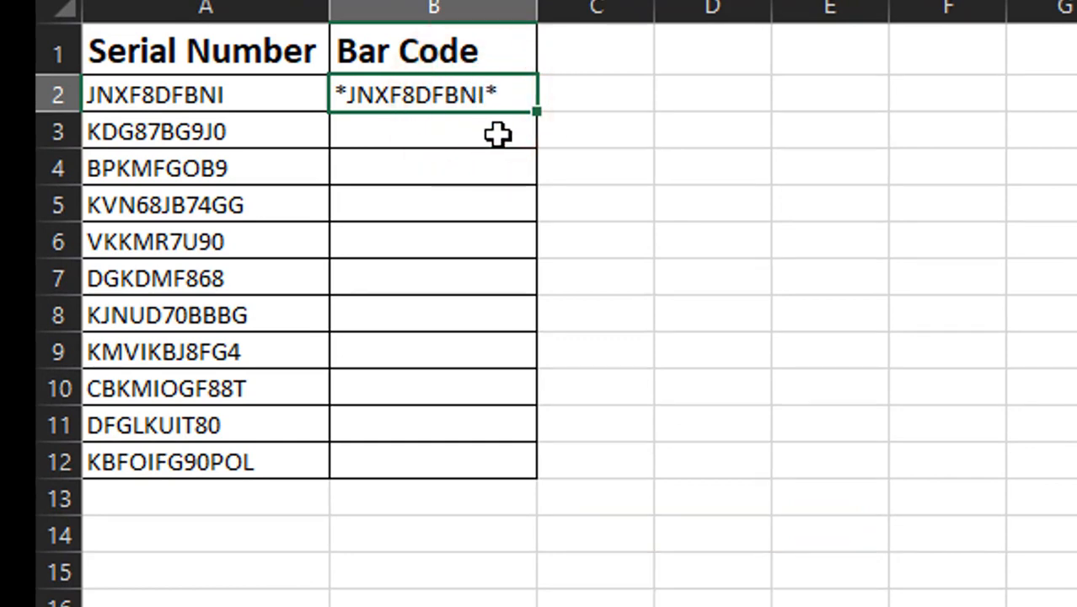
Fill the B2 formula down through B12 with the fill handle
drag(537, 111, 537, 476)
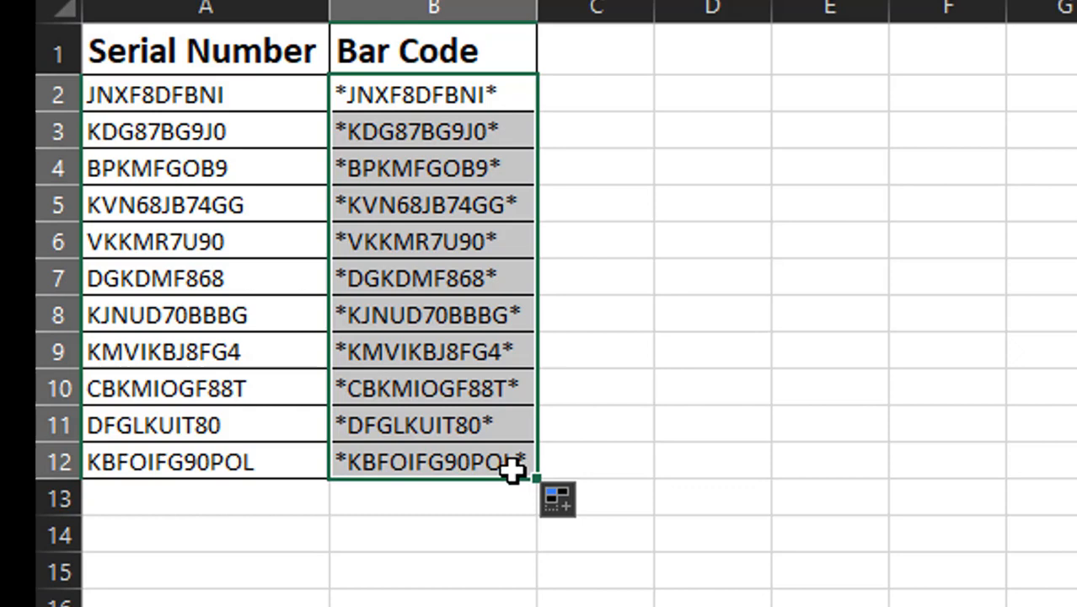
mouse_move(335, 121)
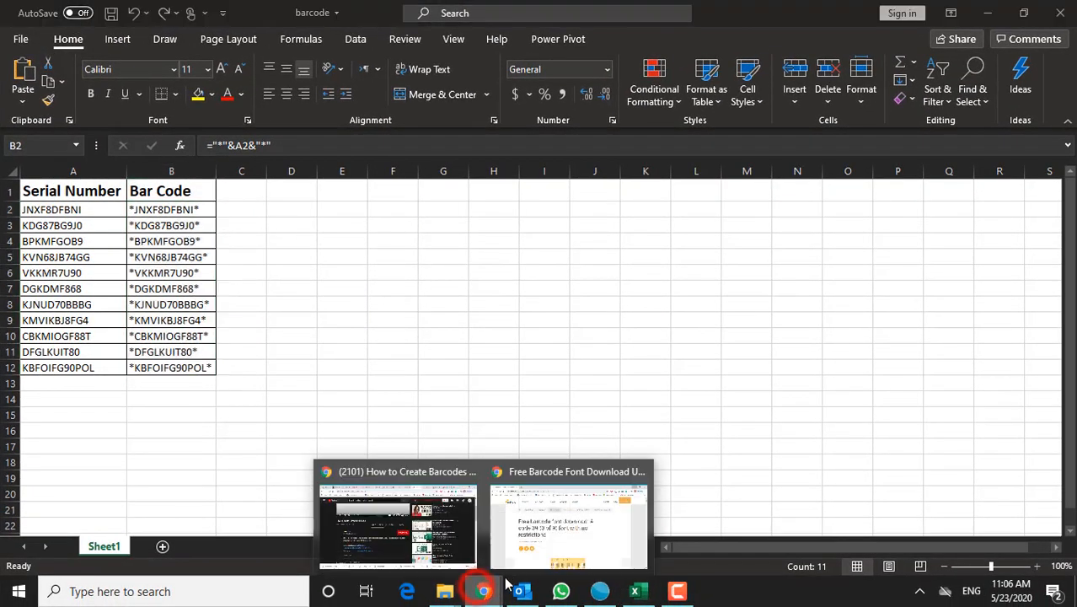
Search Google in a new Chrome tab for 'free c39 brcode font'
click(575, 527)
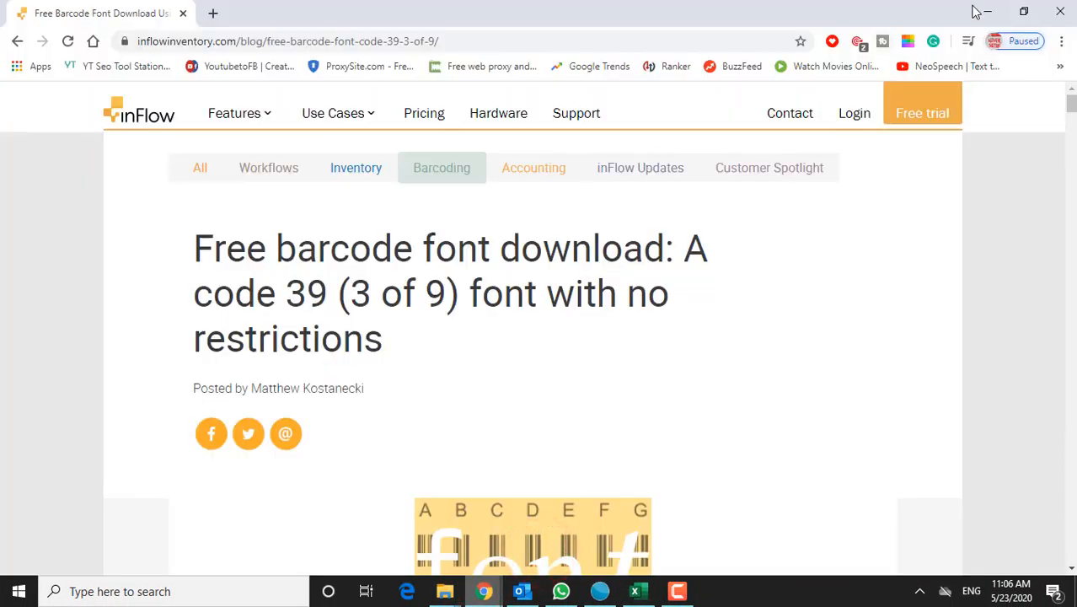
click(216, 14)
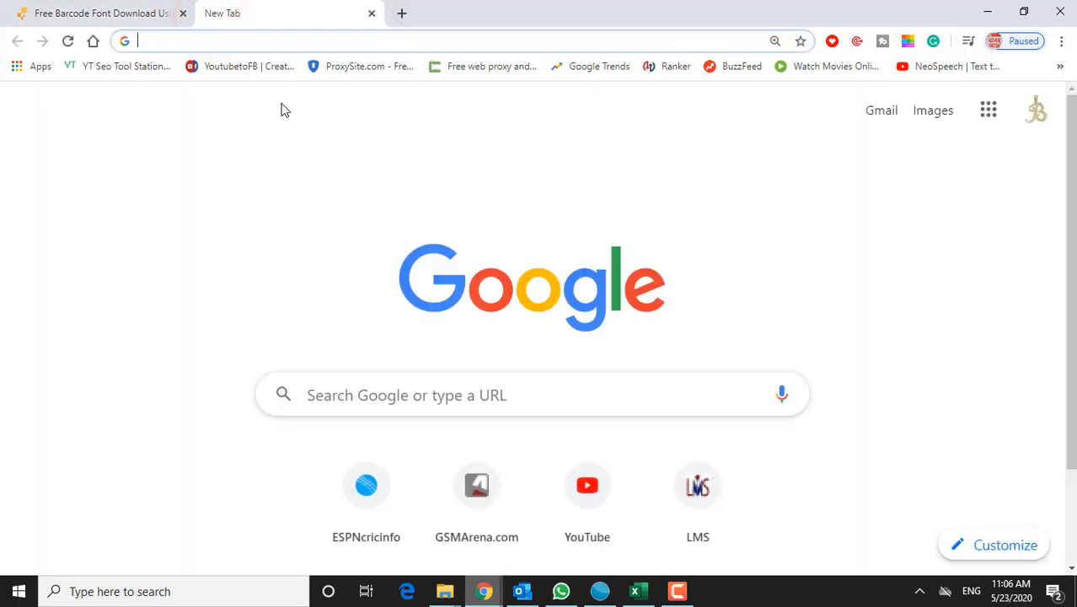
text(free c39 brcode font)
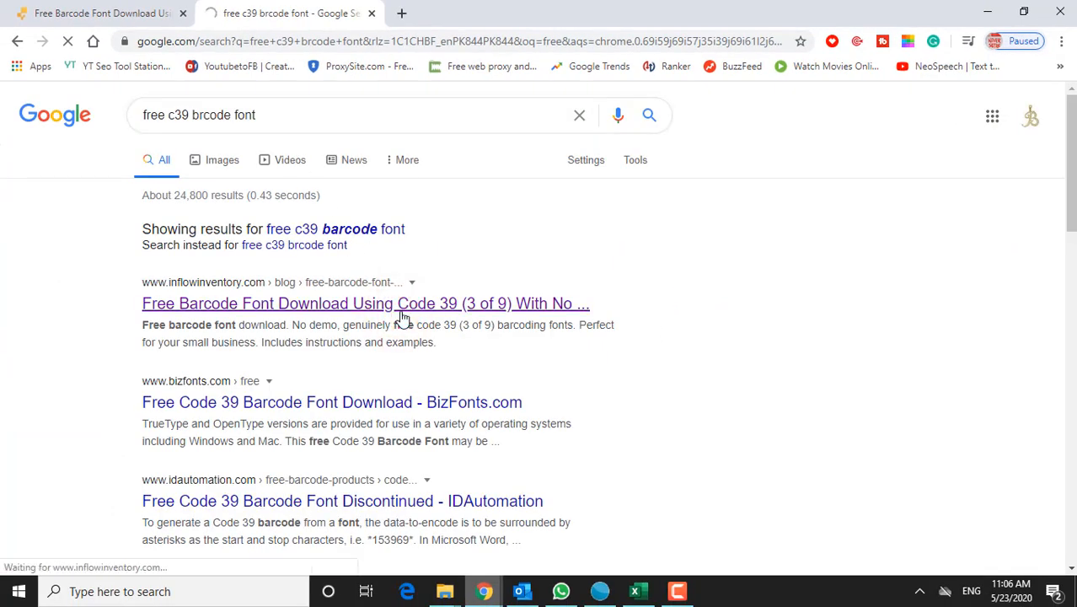
Download the free Code 39 barcode font from the inFlow article
click(365, 304)
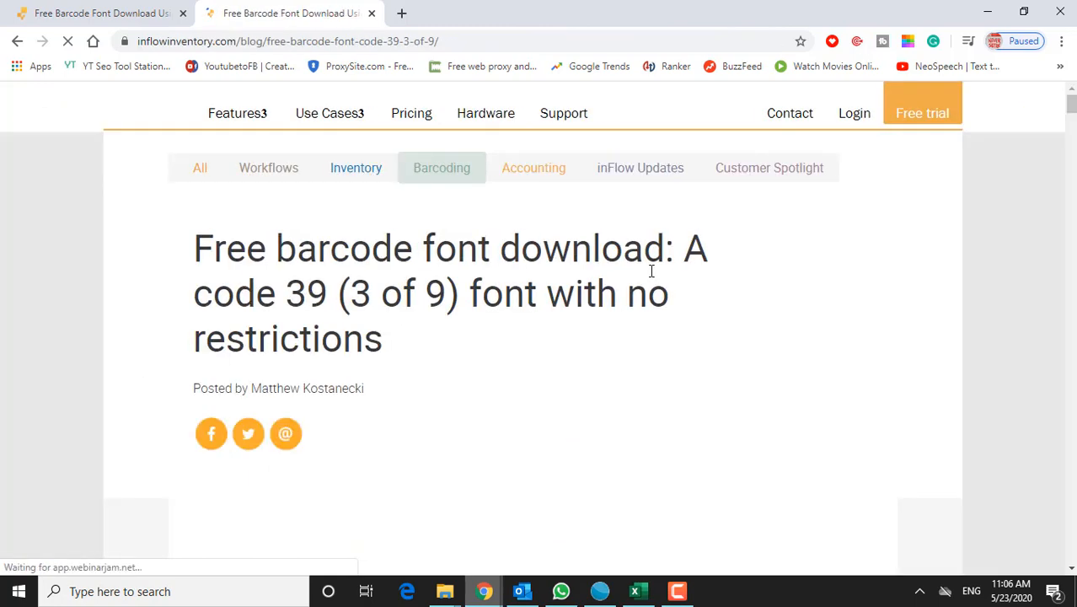
scroll(down, 3)
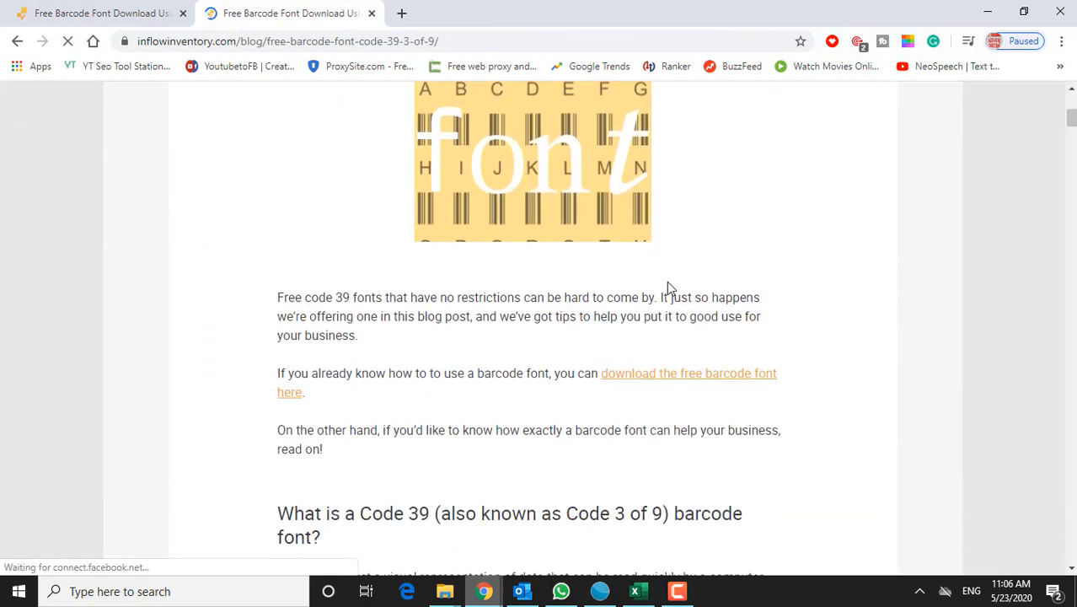
scroll(down, 3)
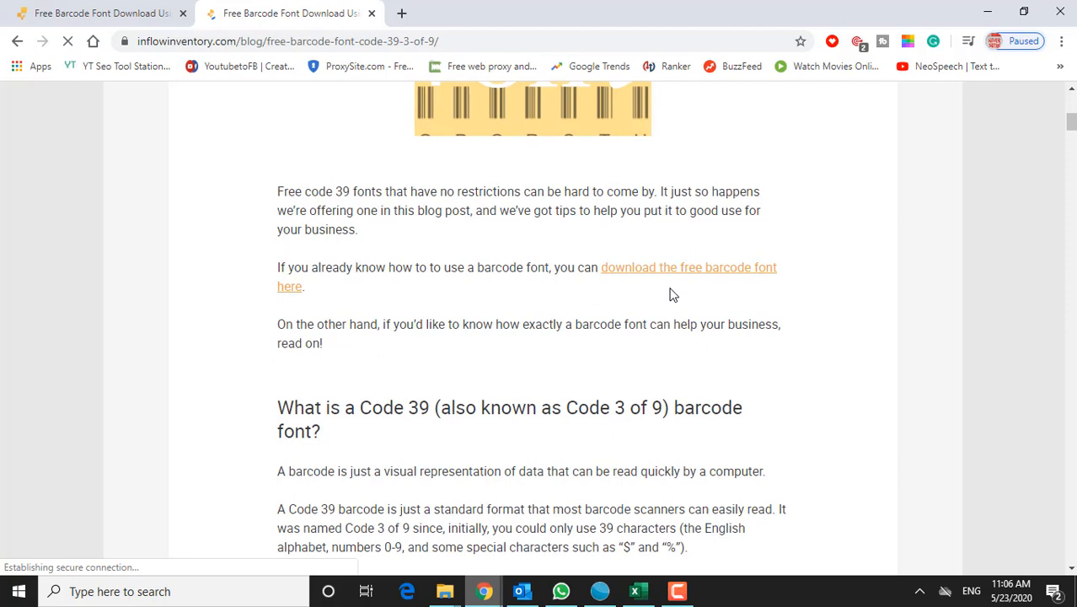
mouse_move(681, 291)
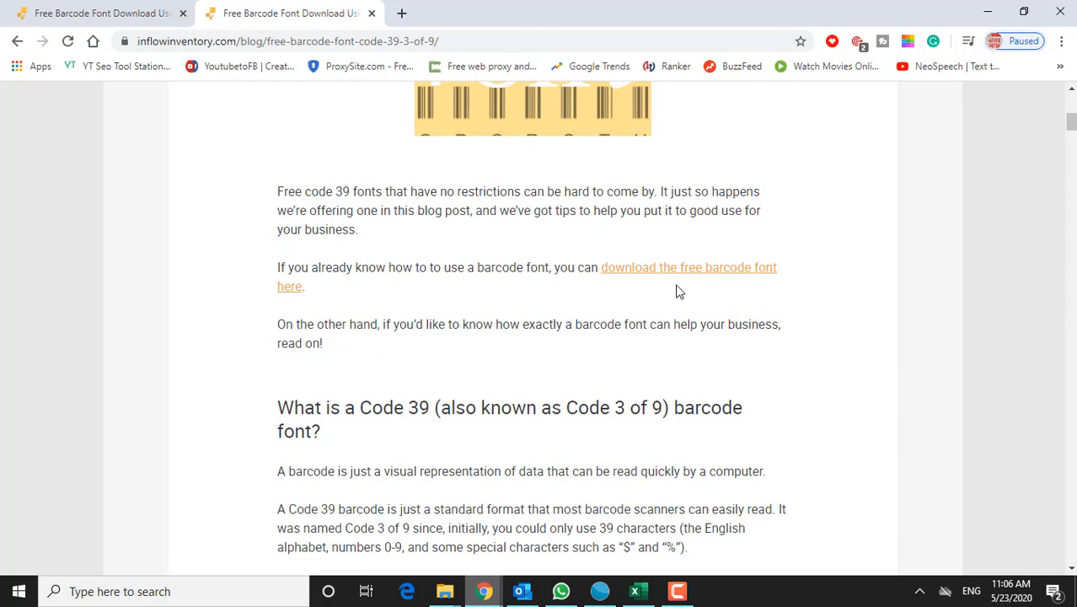
click(689, 267)
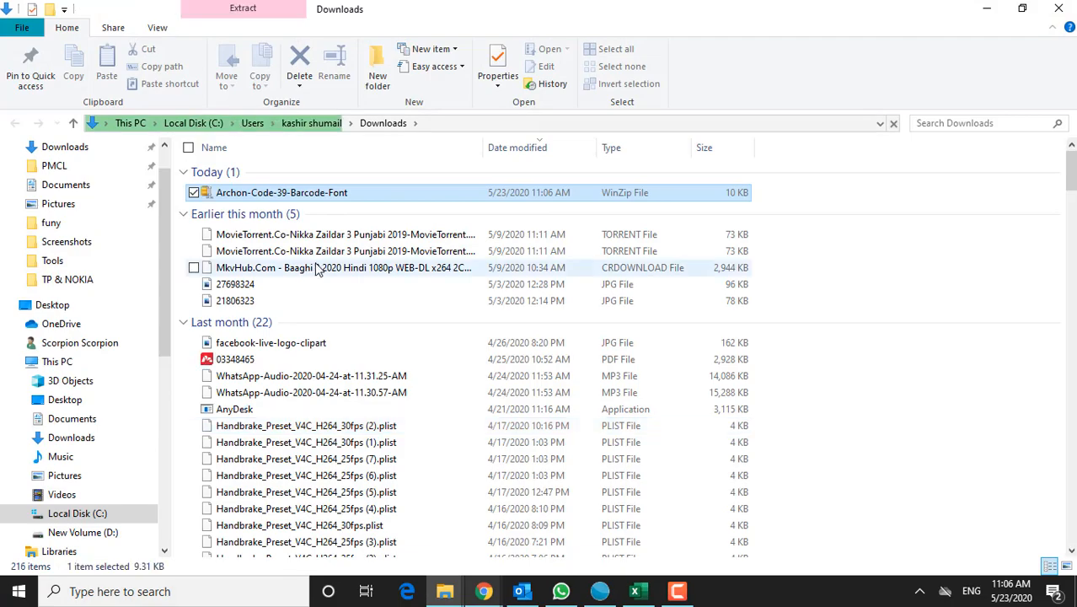
Select the Archon-Code-39-Barcode-Font zip in Downloads and bring up its extract menu
click(281, 192)
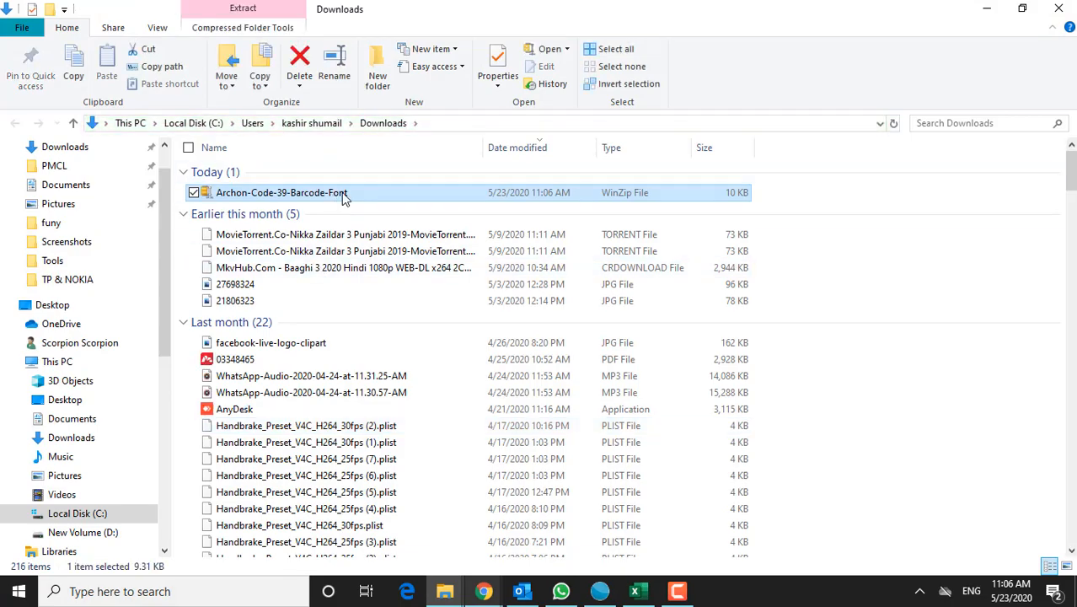
right_click(281, 192)
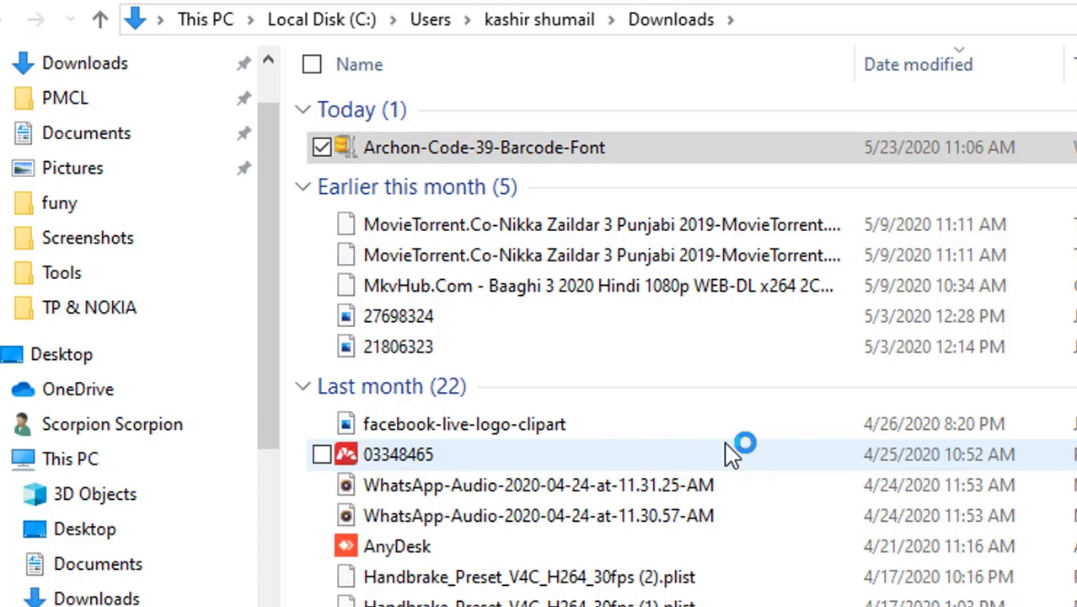
mouse_move(819, 389)
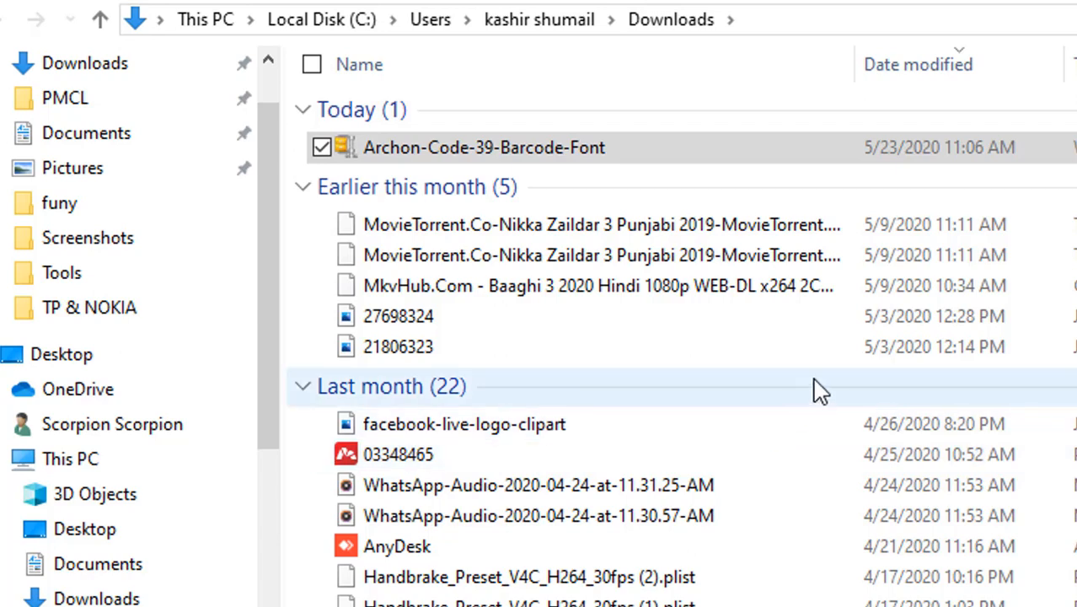
mouse_move(999, 547)
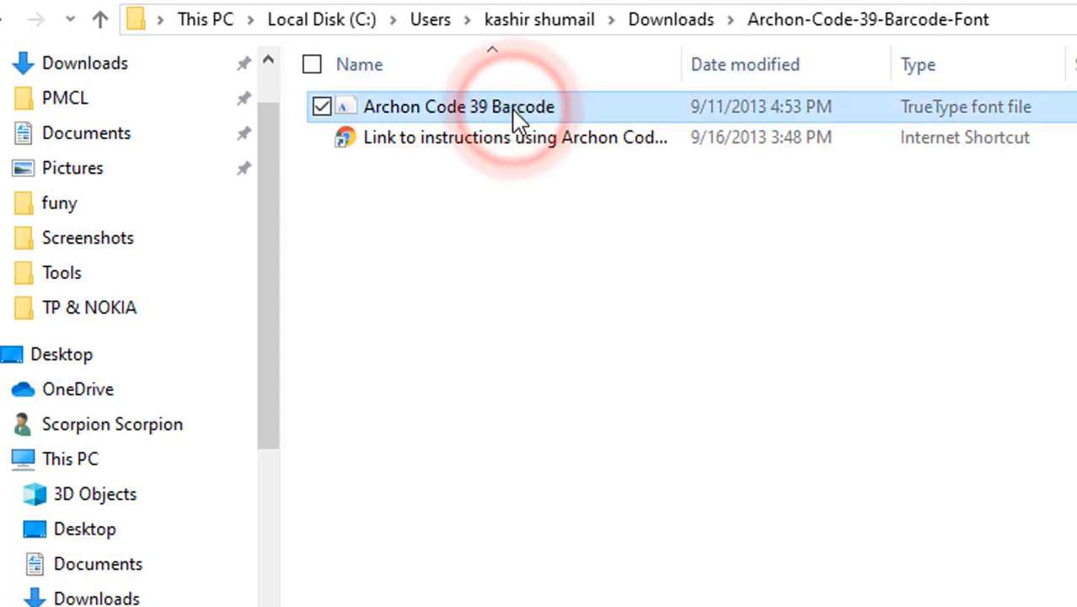
Preview the Archon Code 39 Barcode font file in Font Viewer, then close it
double_click(450, 106)
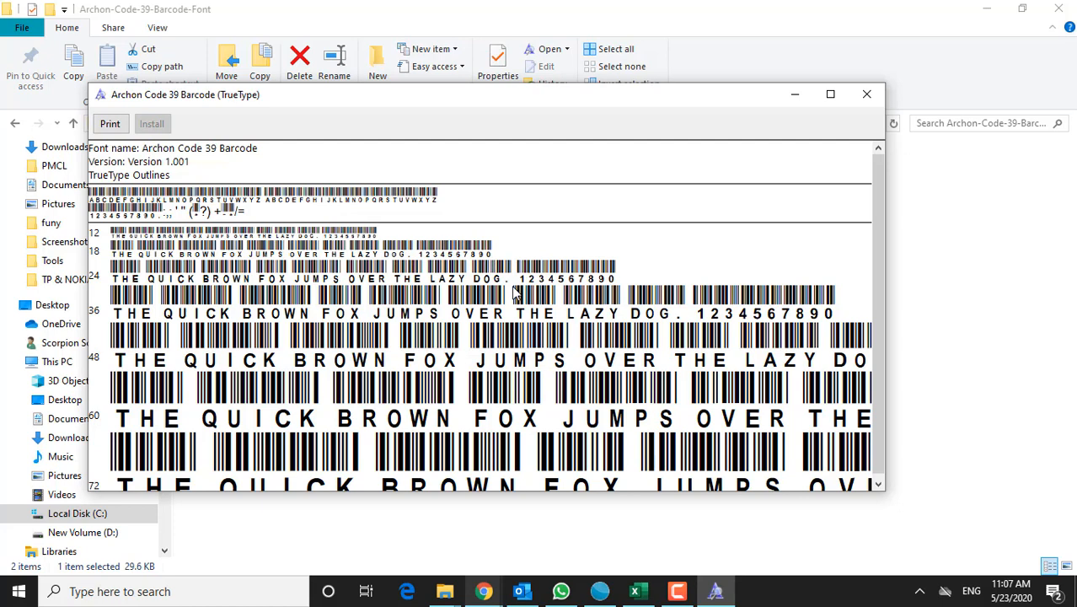
mouse_move(375, 401)
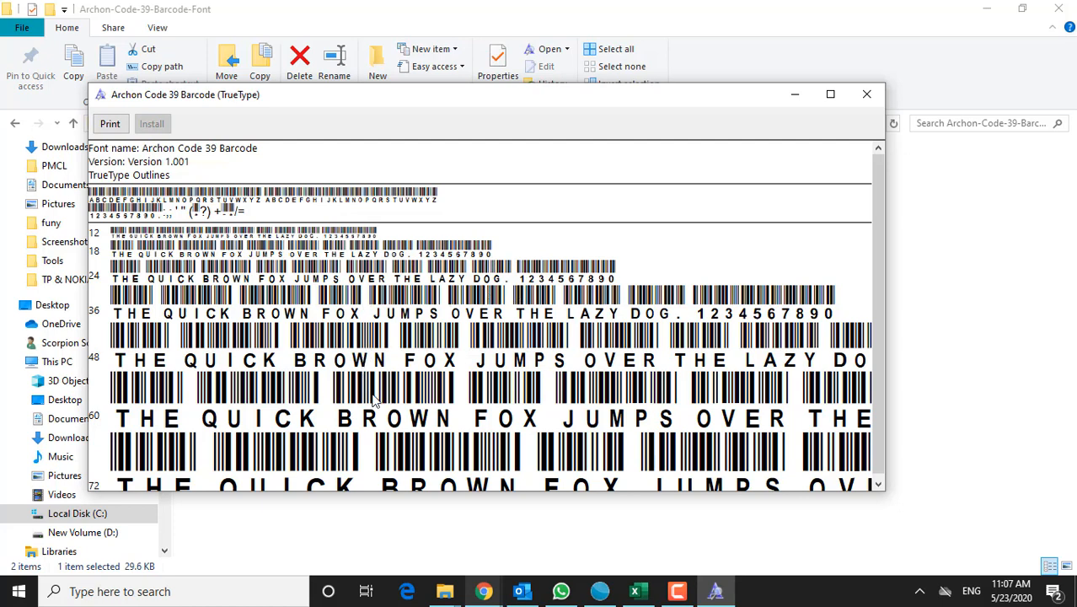
mouse_move(866, 104)
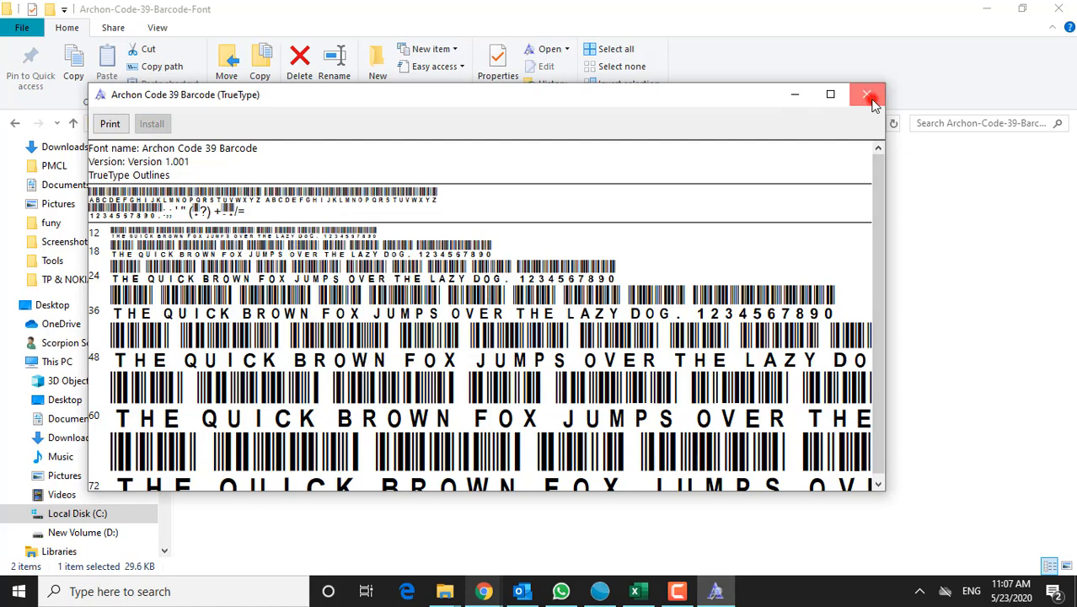
click(871, 98)
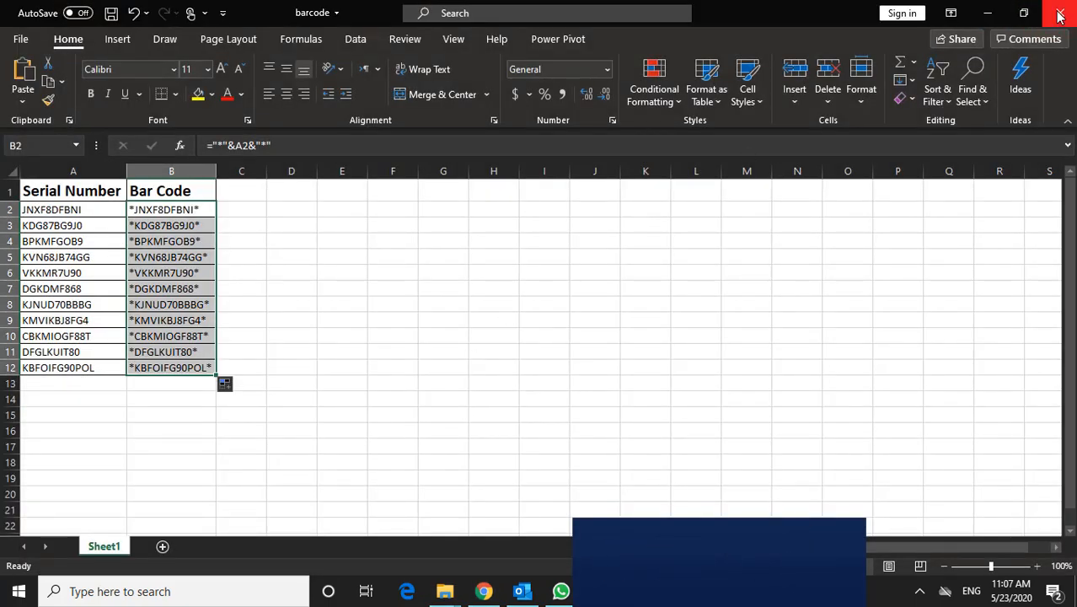
Close barcode.xlsx saving changes, then reopen it from the desktop
click(1065, 13)
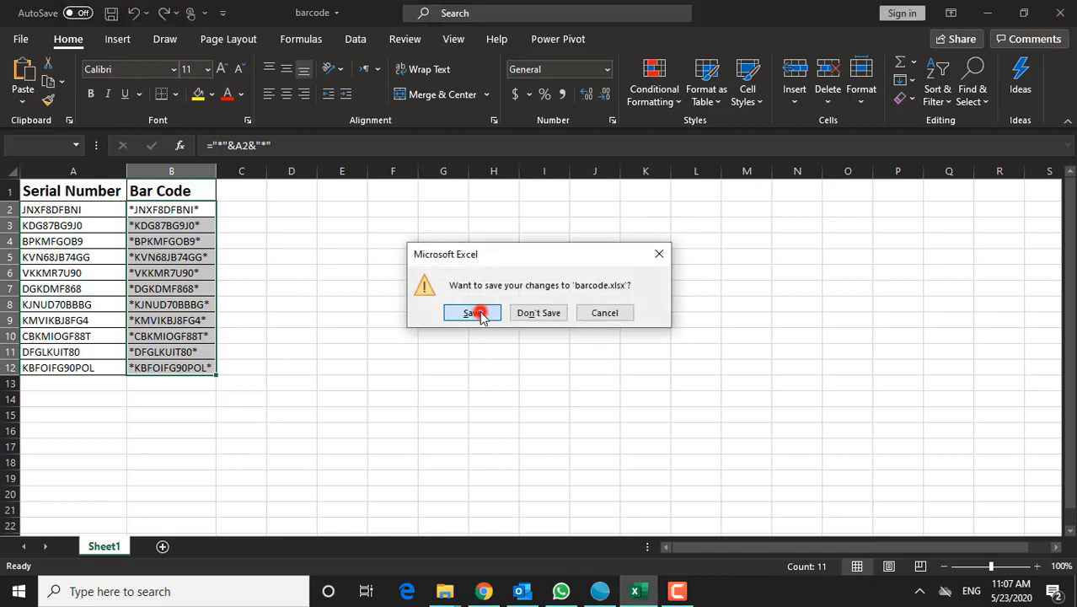
click(472, 313)
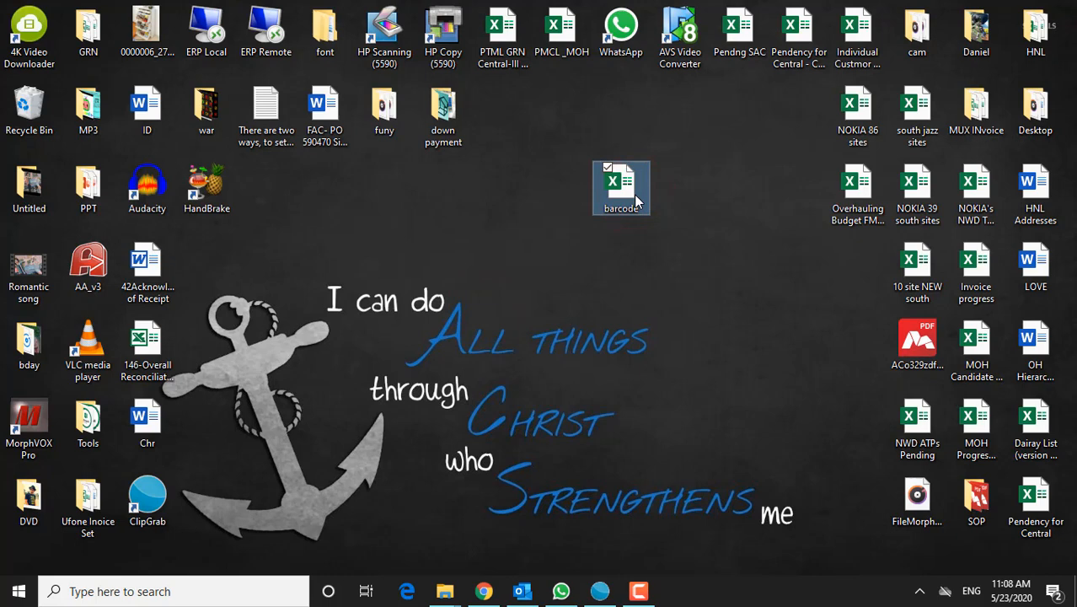
double_click(619, 179)
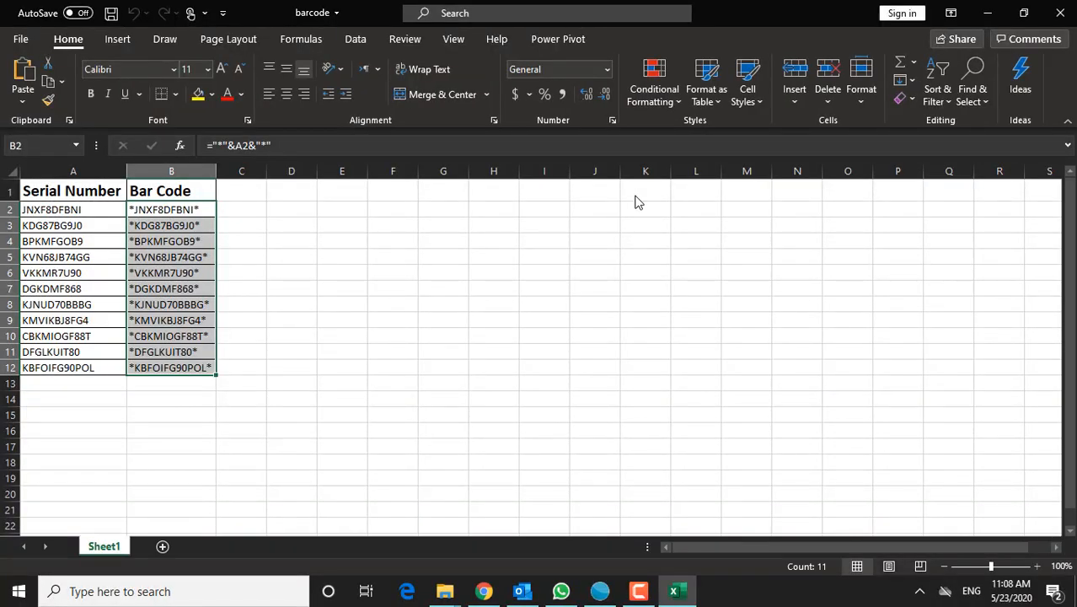
mouse_move(171, 225)
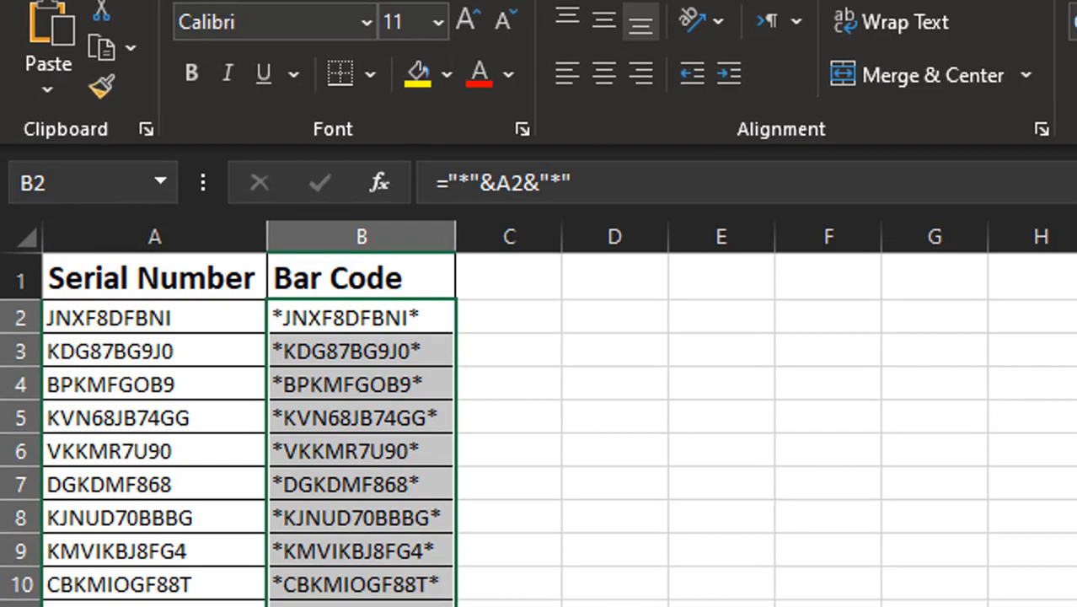
mouse_move(367, 34)
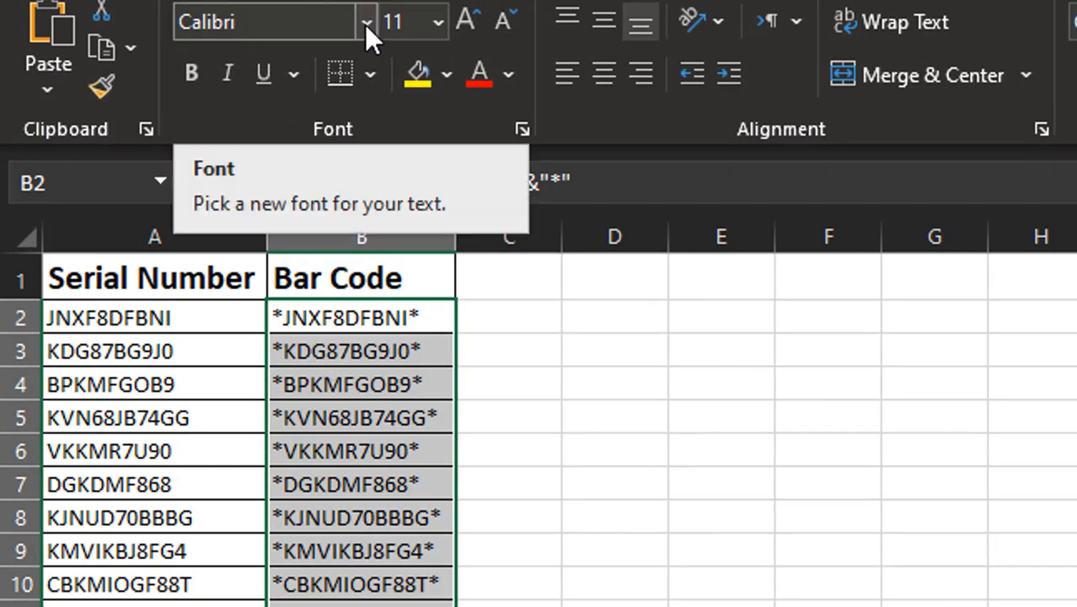
Apply the Archon Code 39 Barcode font to B2:B12 and enlarge it to size 26
click(361, 23)
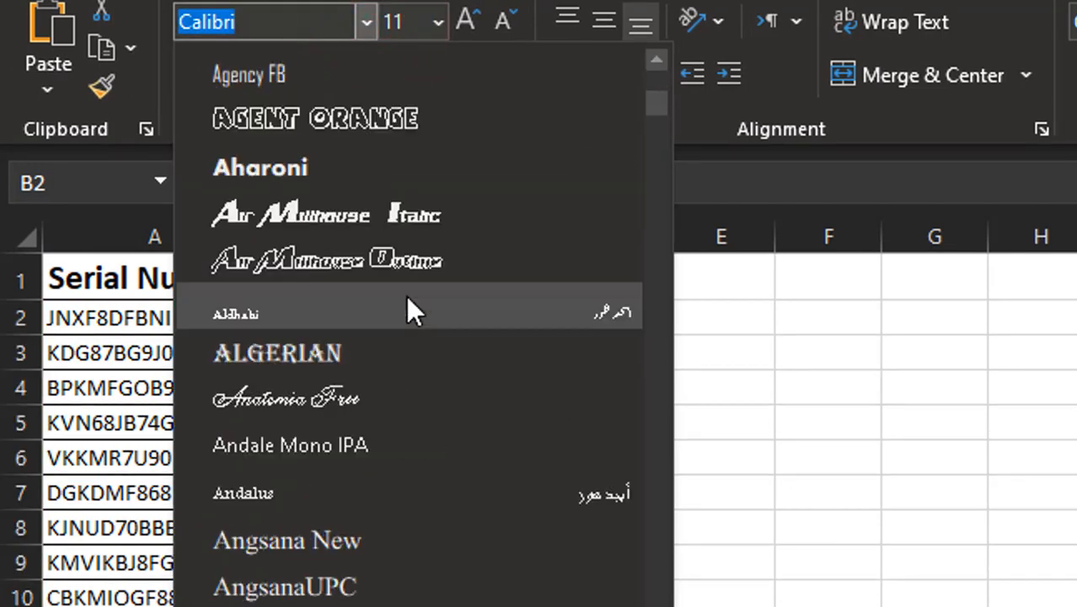
scroll(down, 3)
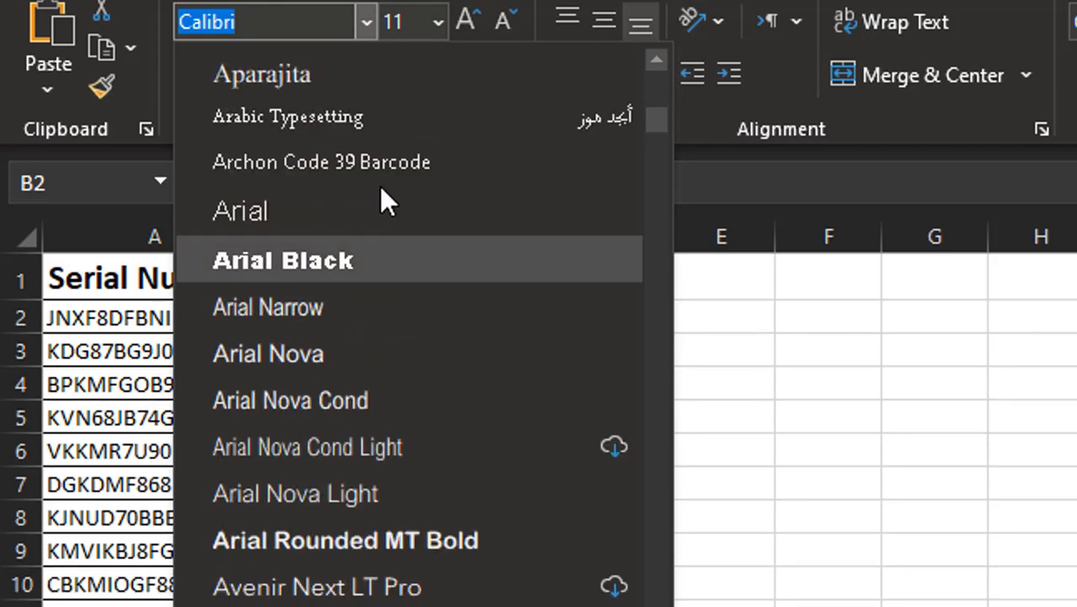
click(321, 162)
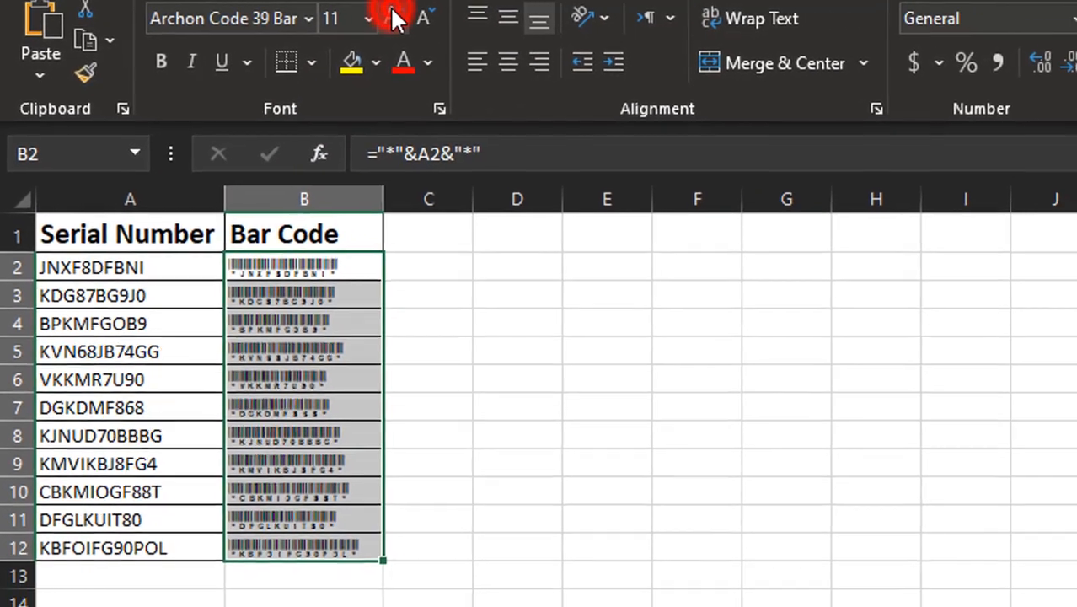
click(363, 19)
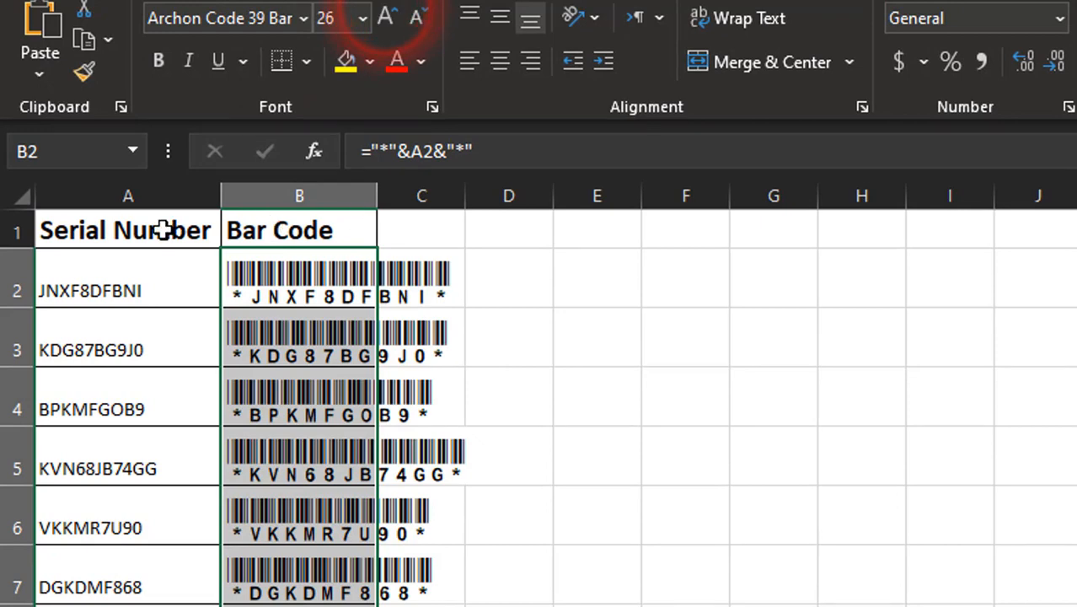